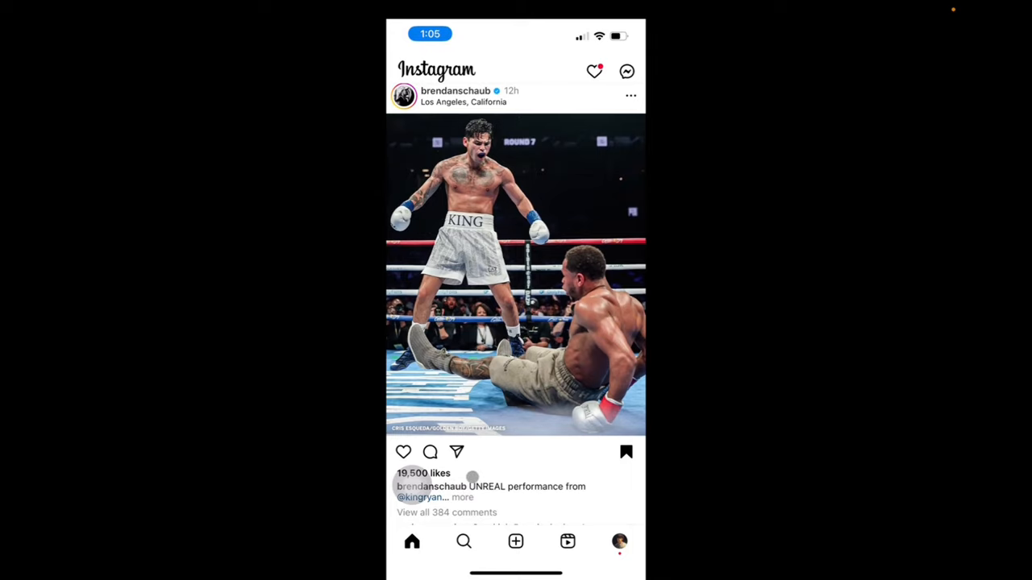
- Scroll the home feed past the boxing knockout post and suggested reels to the podcast video
scroll("down", 3)
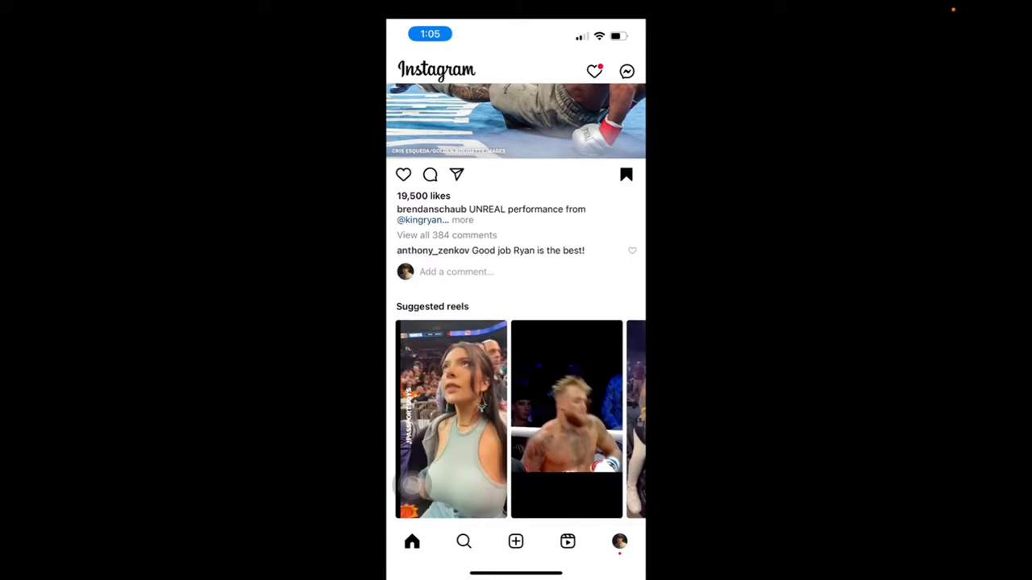
scroll("down", 3)
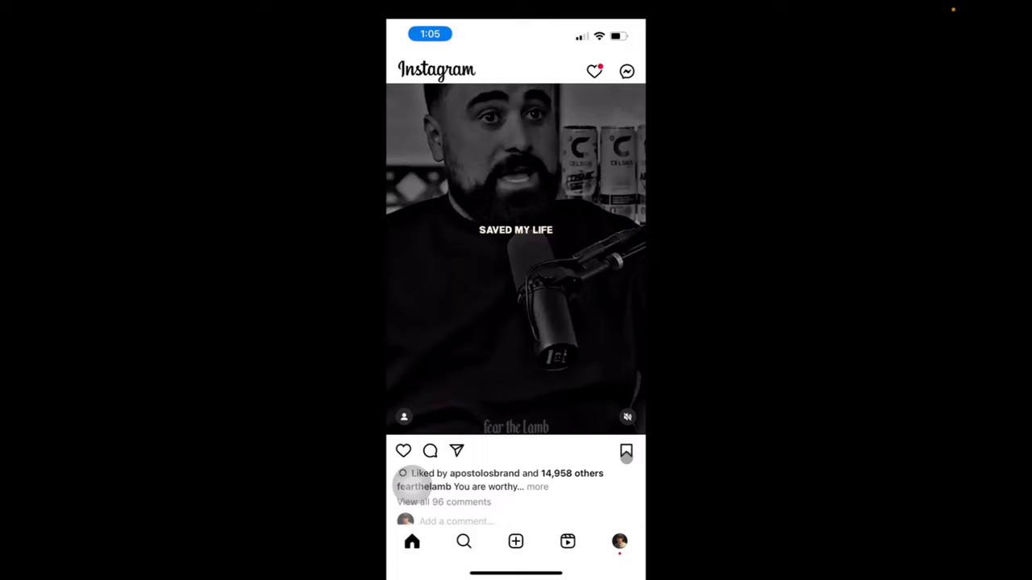
- Bookmark the podcast video post to bring up the Boxing, Realism and Send collections list
left_click(626, 450)
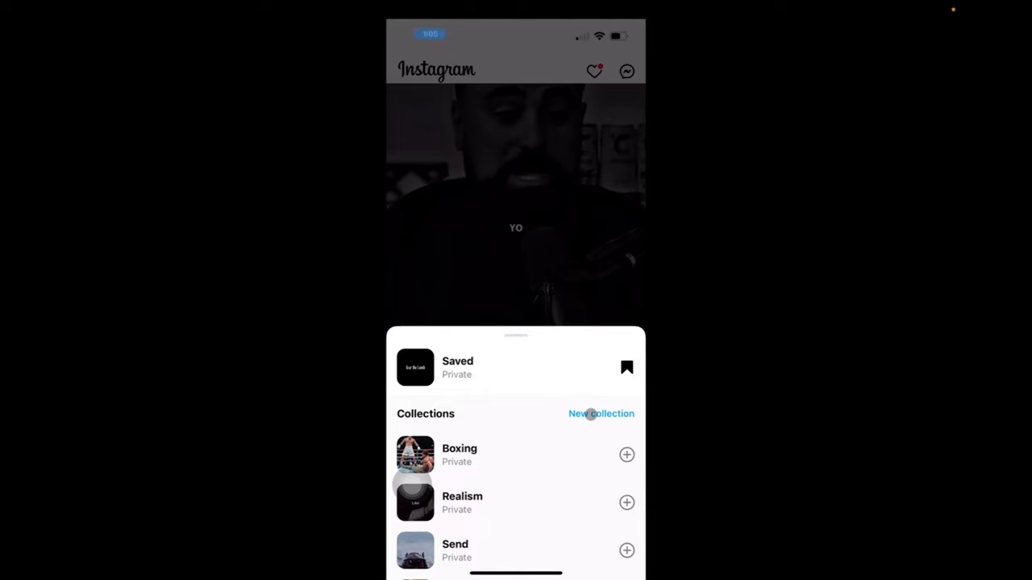
- Start a new collection for the podcast post and name it 'Teshua'
left_click(600, 414)
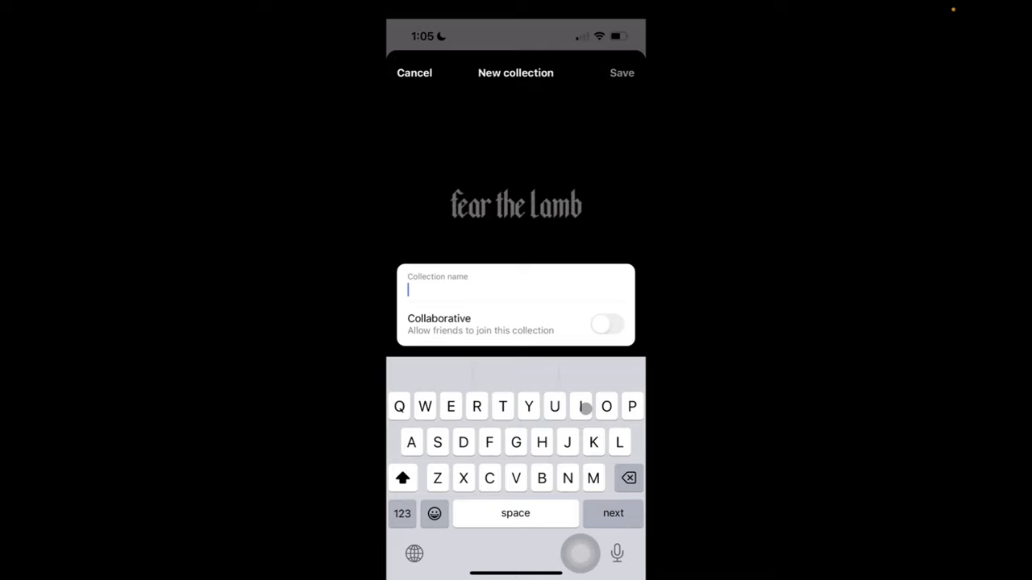
type("Teshua")
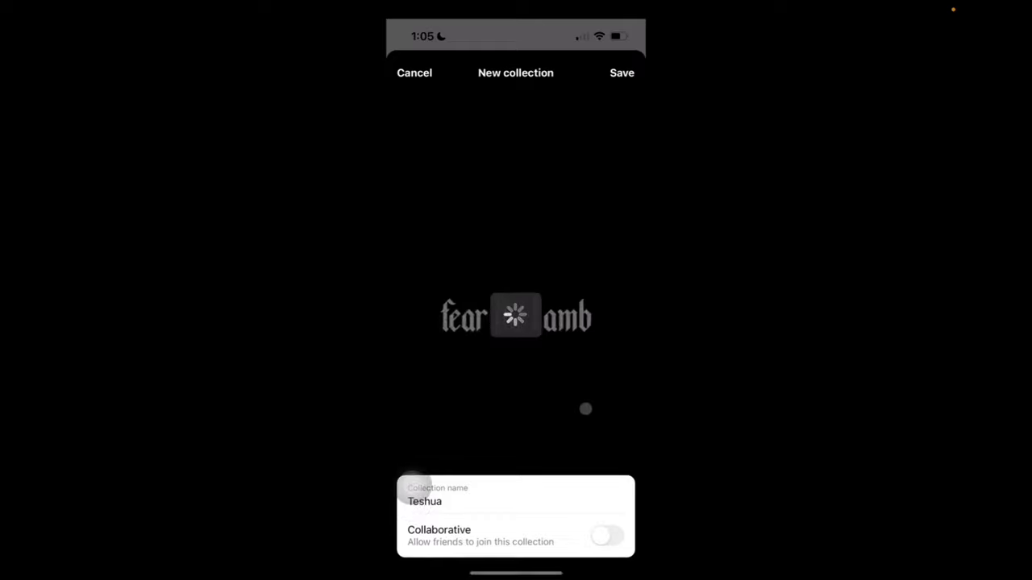
- Create the Teshua collection, then go from the profile menu to the Saved page
left_click(622, 72)
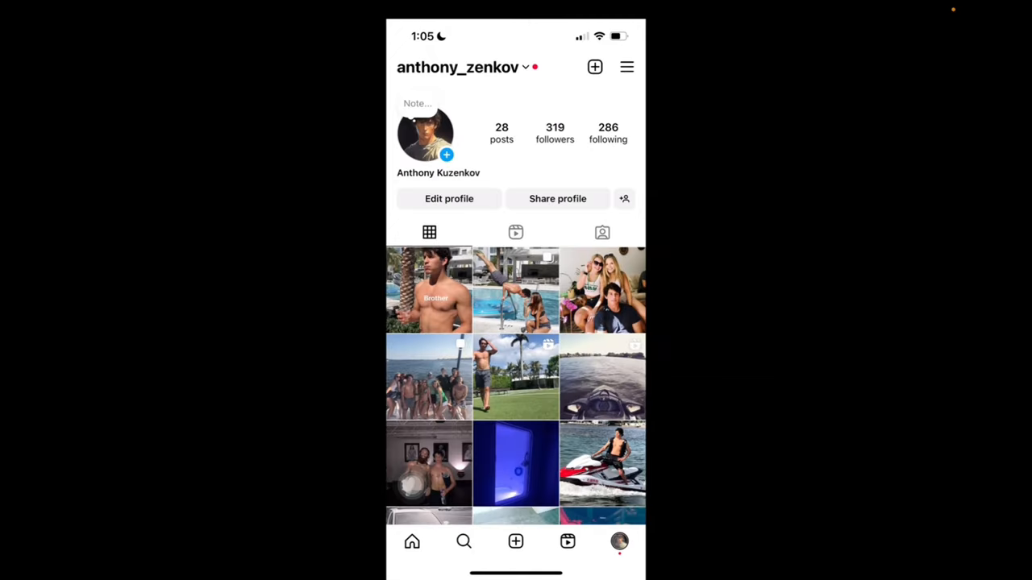
left_click(626, 67)
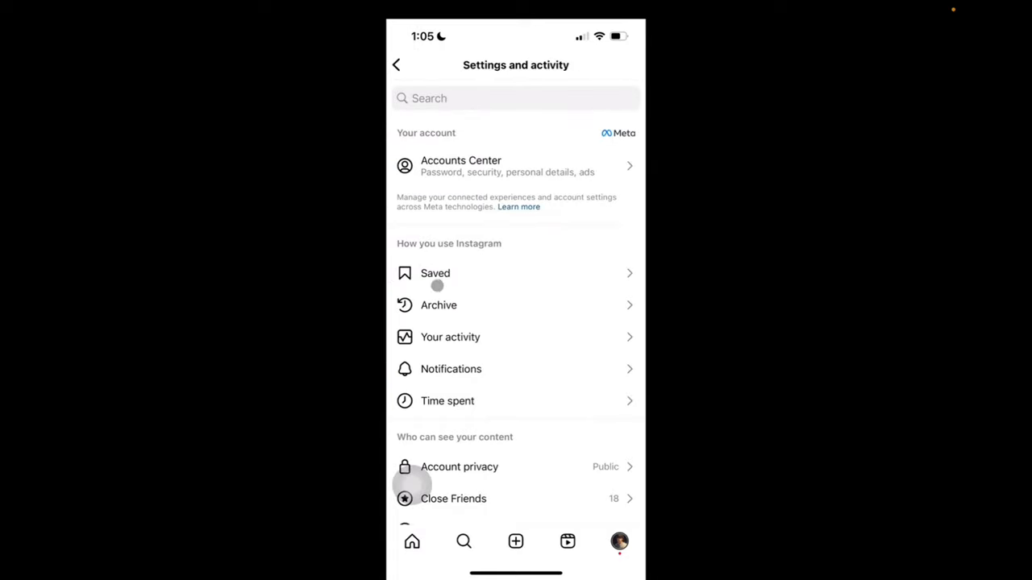
left_click(434, 272)
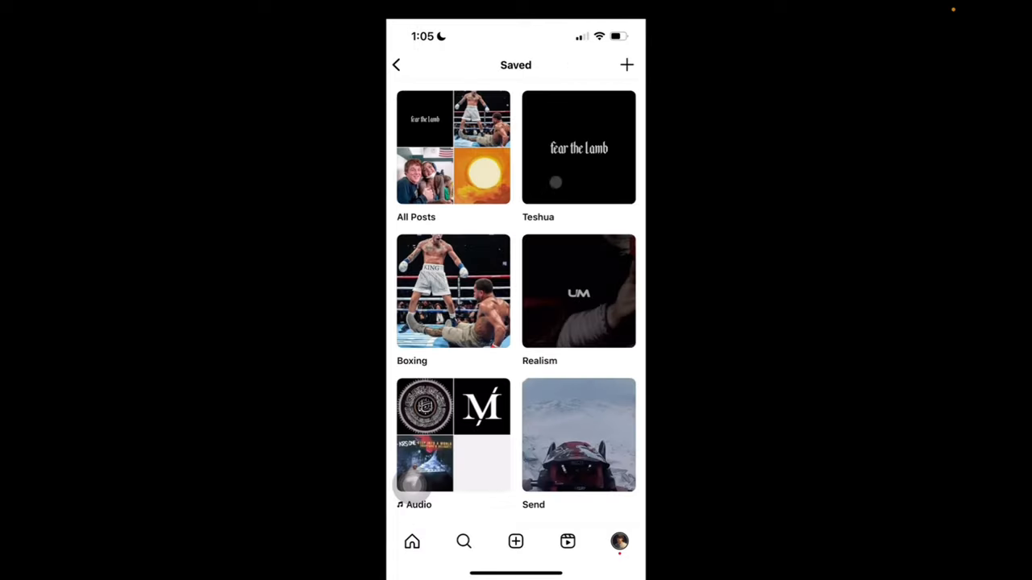